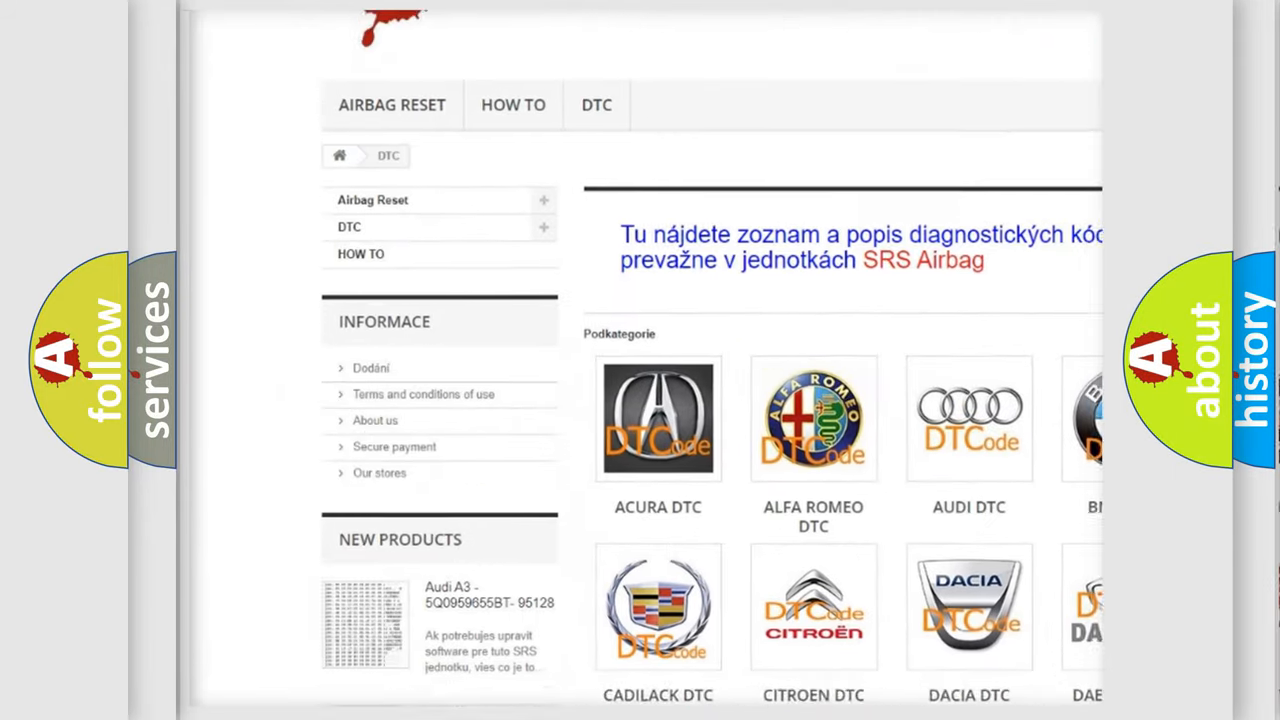
scroll("down", 3)
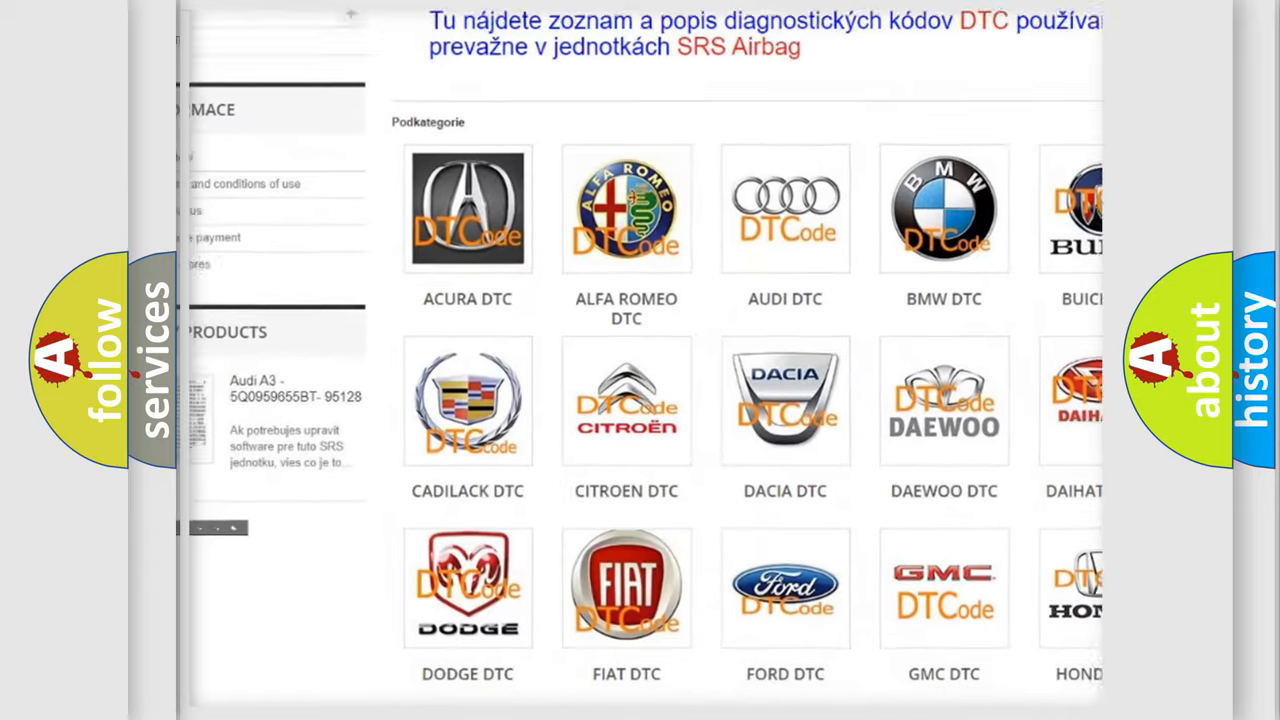
scroll("down", 3)
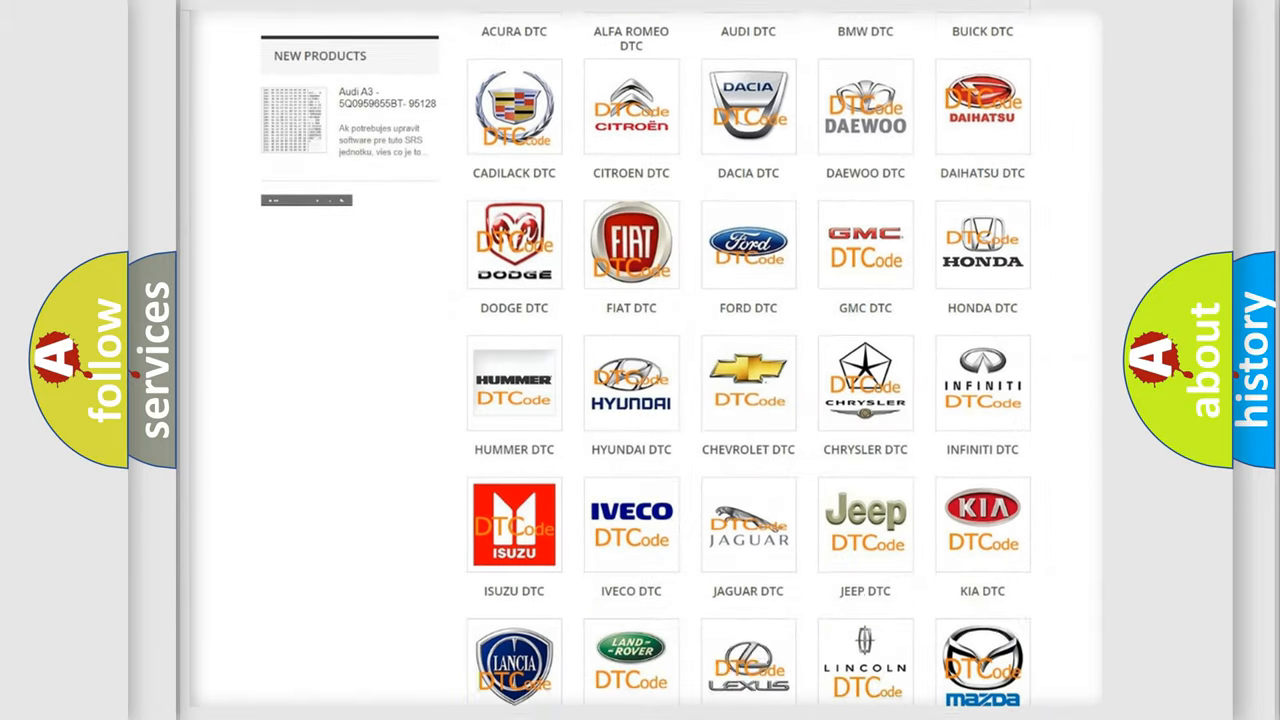
scroll("down", 3)
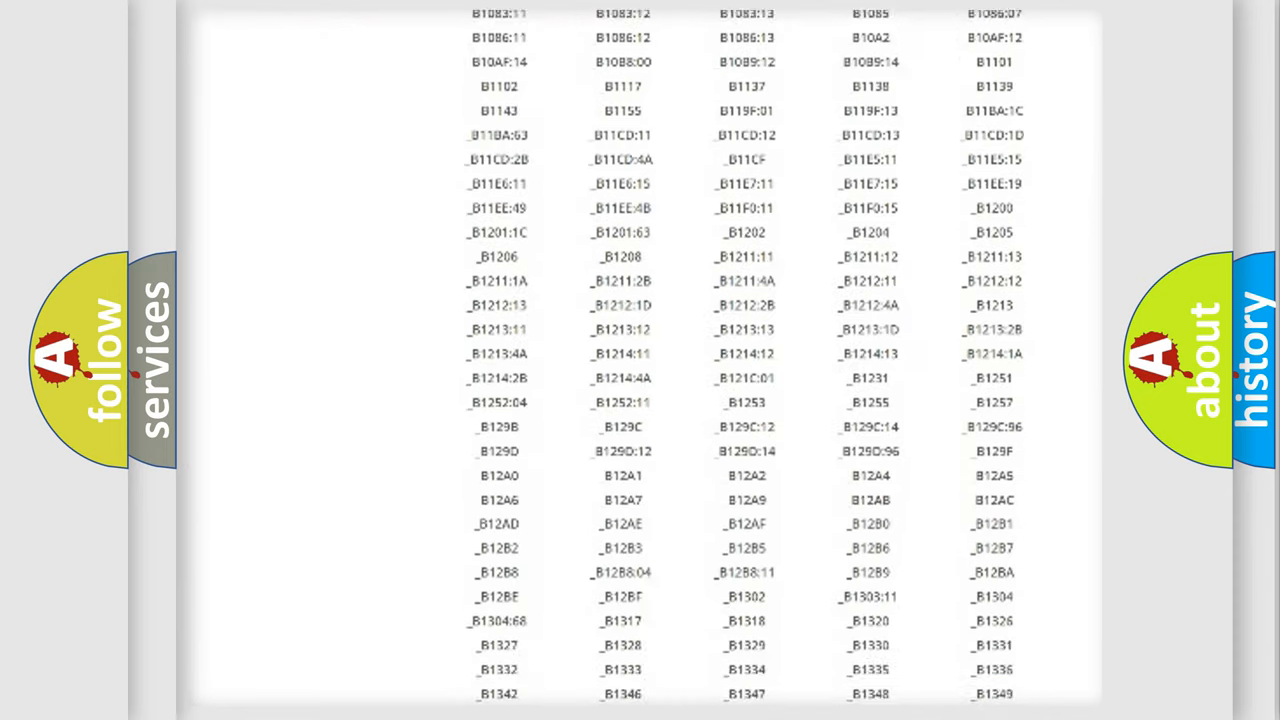
scroll("down", 3)
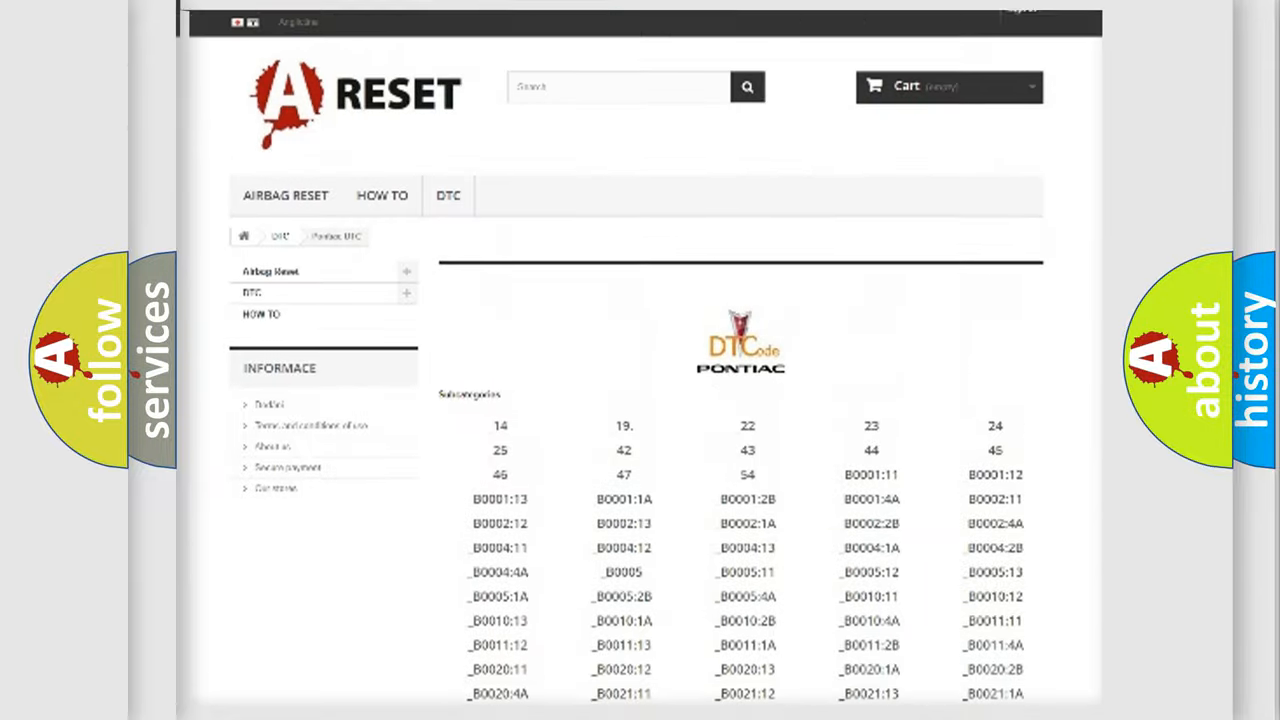
scroll("up", 3)
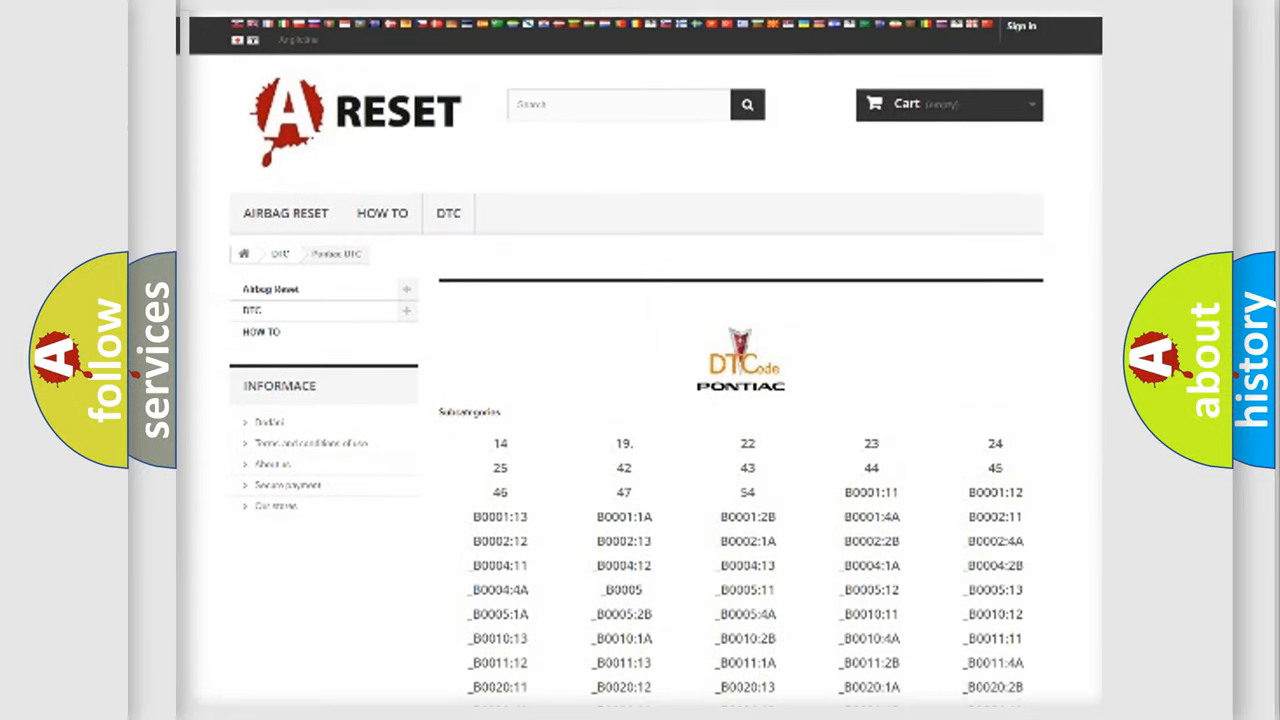